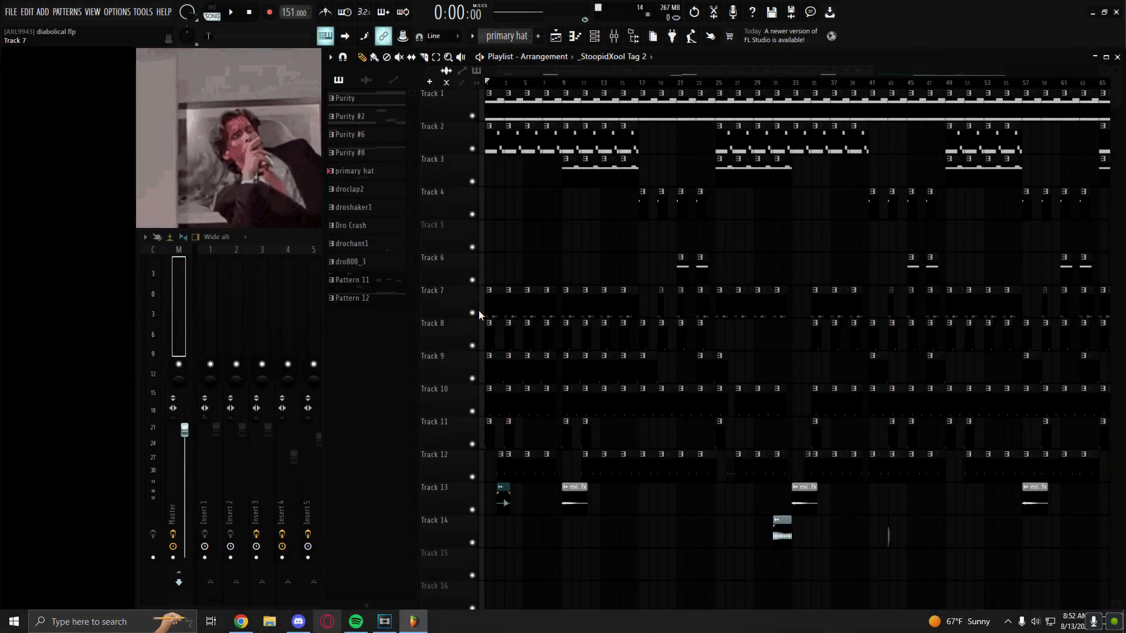
# Step: Play back the whole beat in Song mode, then open the Purity chord notes in the piano roll
pyautogui.click(230, 13)
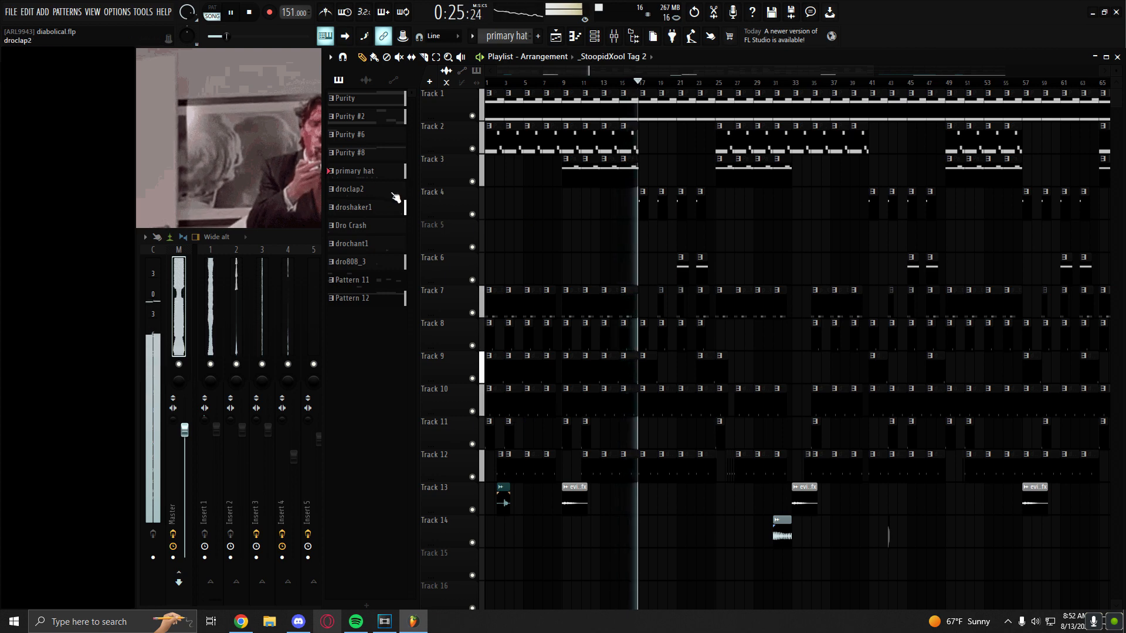
pyautogui.click(250, 13)
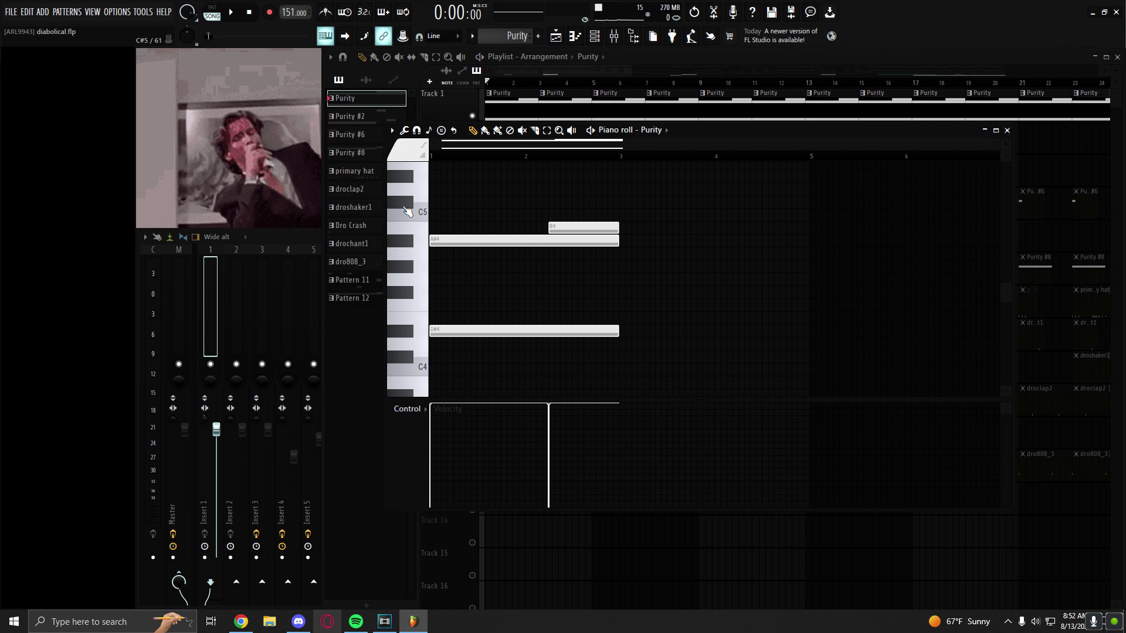
# Step: Stop playback and close the Purity piano roll to return to the playlist
pyautogui.click(231, 12)
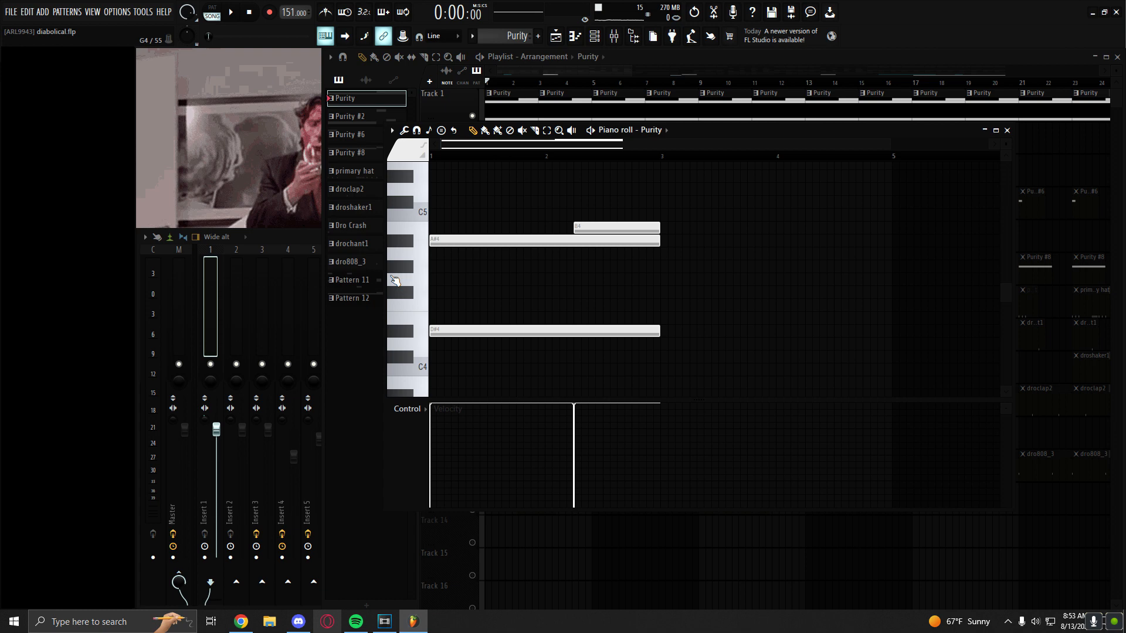
pyautogui.click(1006, 130)
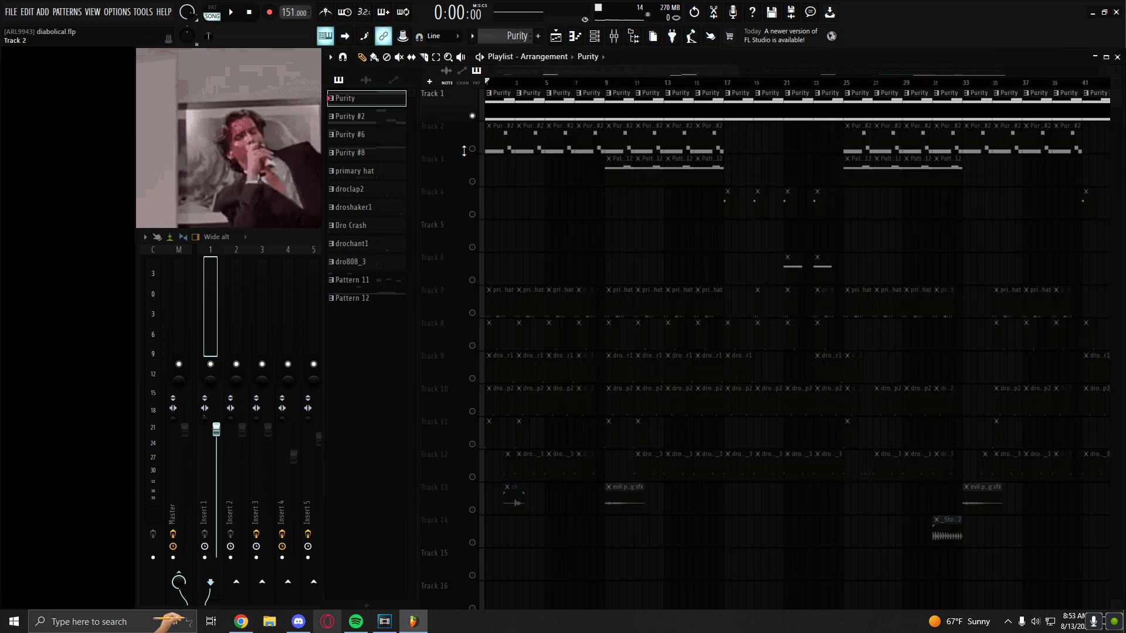
pyautogui.doubleClick(349, 115)
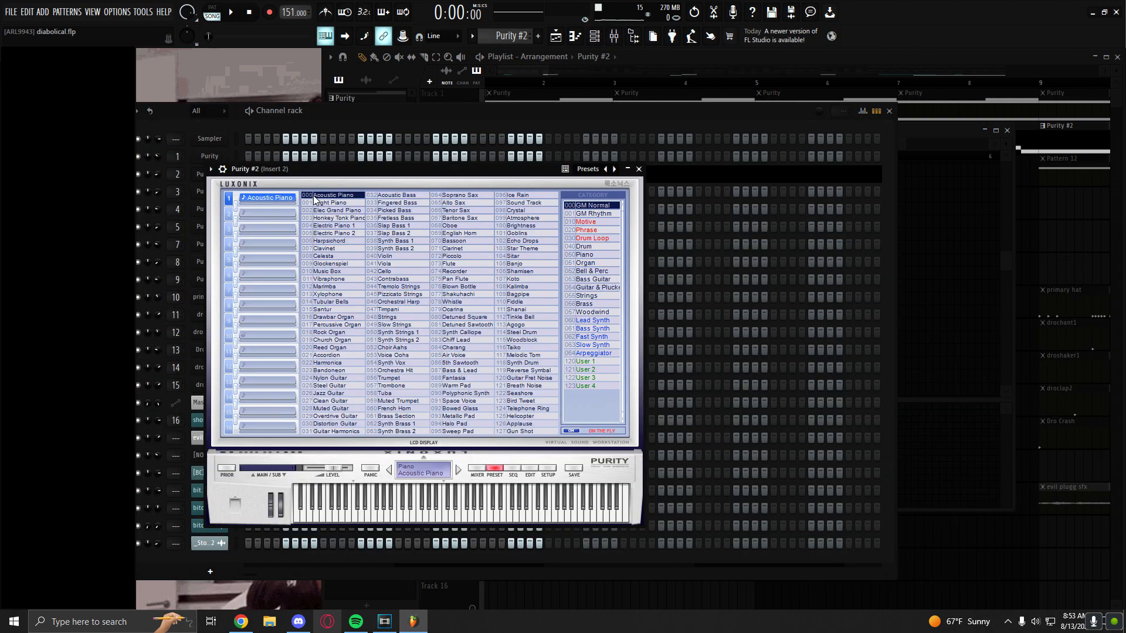
pyautogui.click(636, 169)
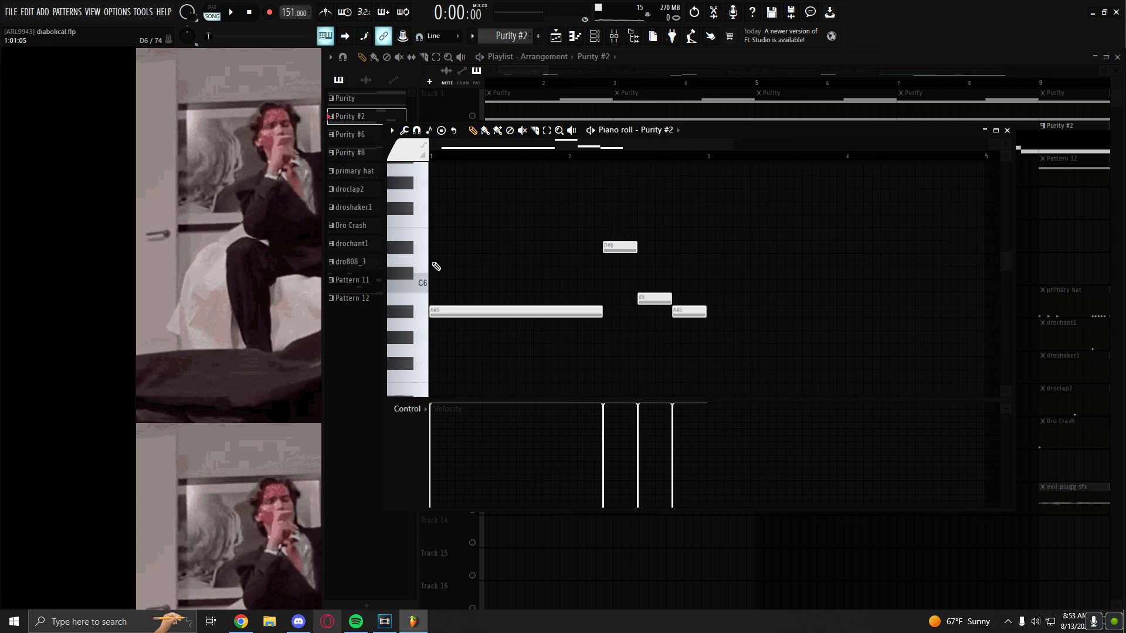
pyautogui.click(230, 12)
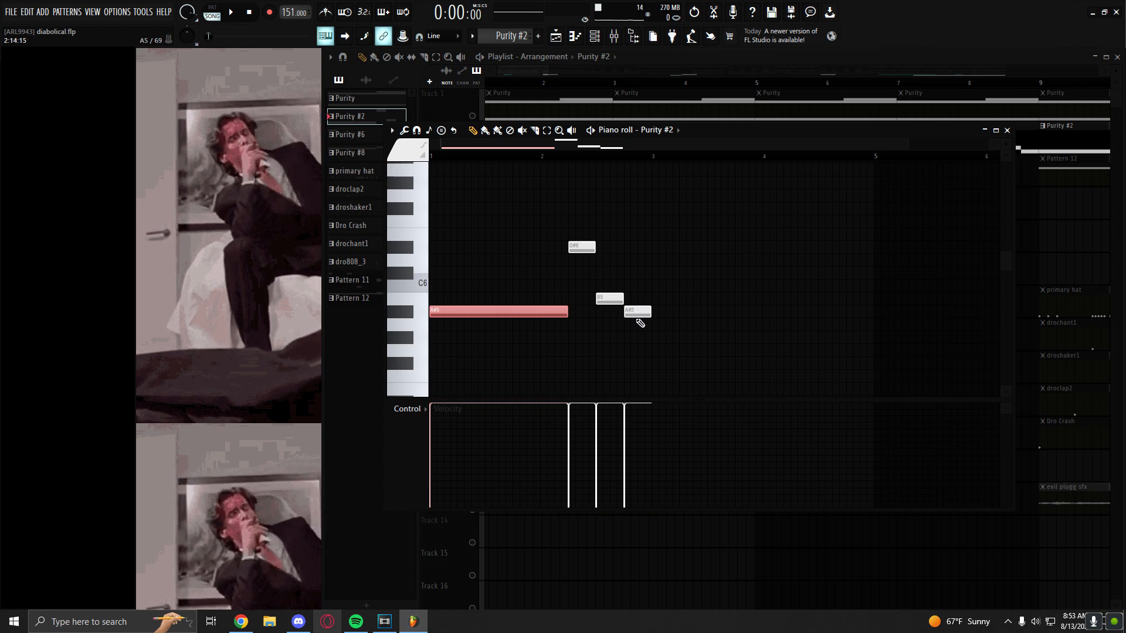
pyautogui.click(1006, 130)
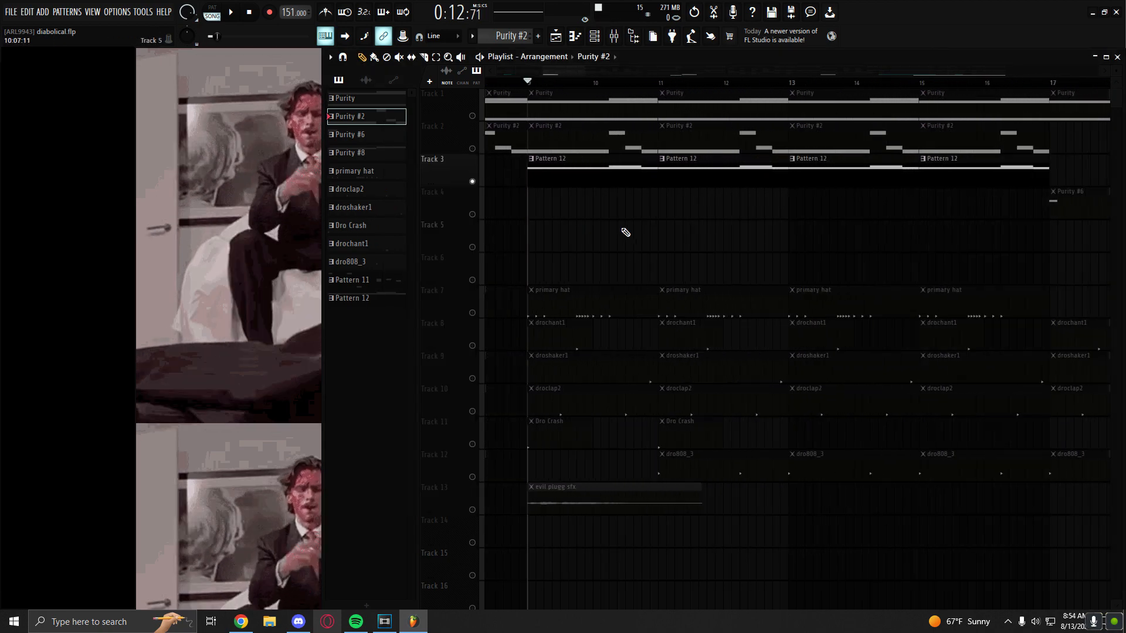
pyautogui.click(352, 297)
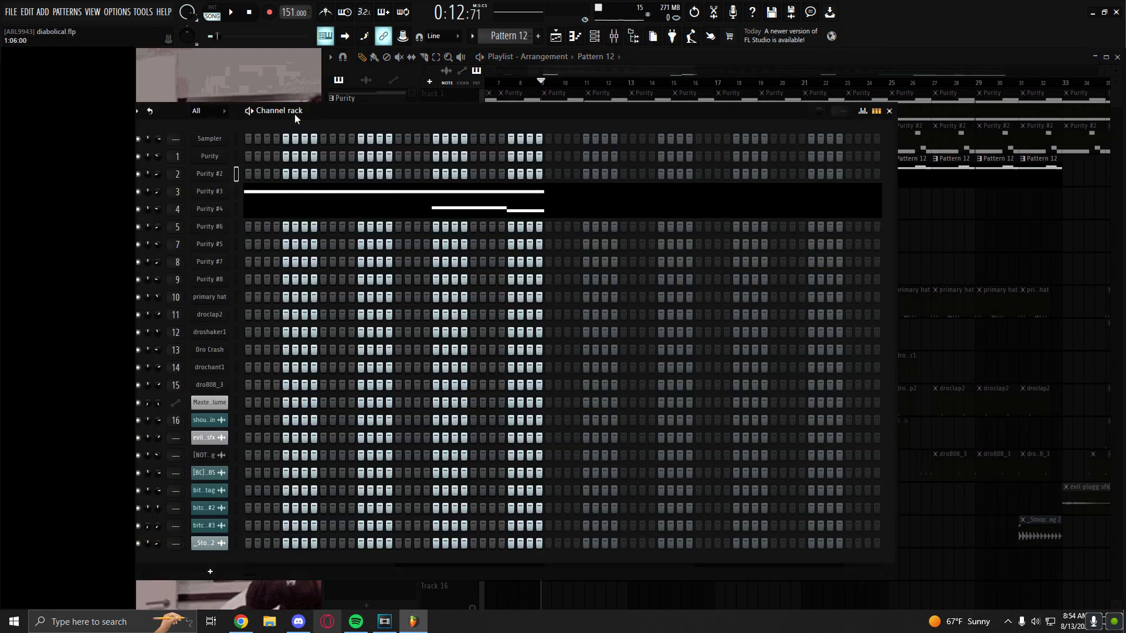
pyautogui.click(209, 191)
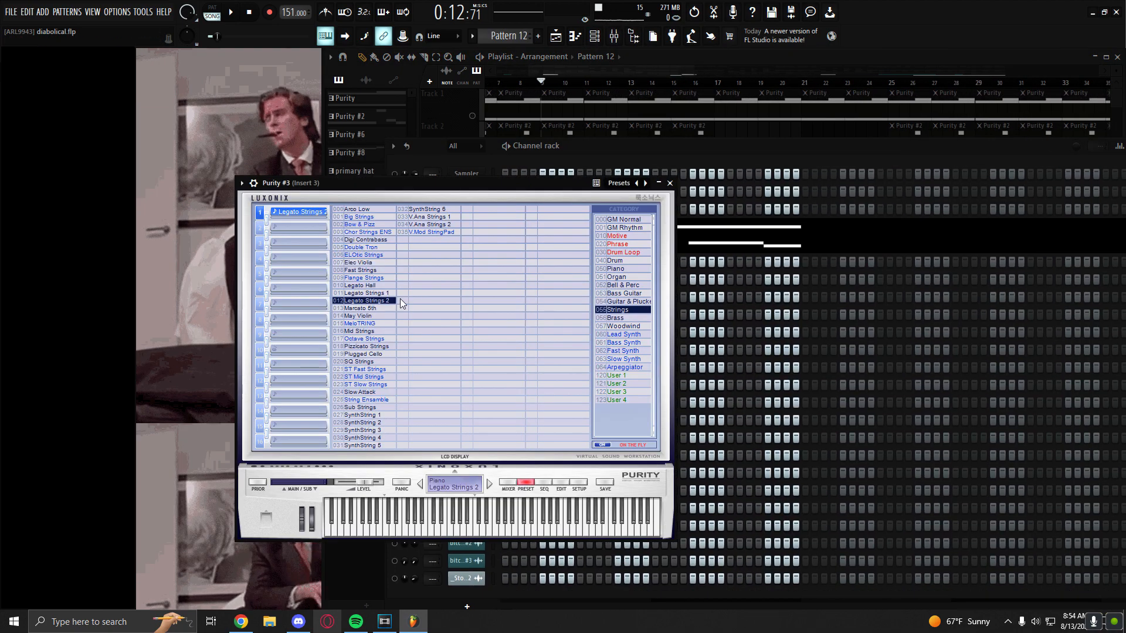
pyautogui.click(668, 183)
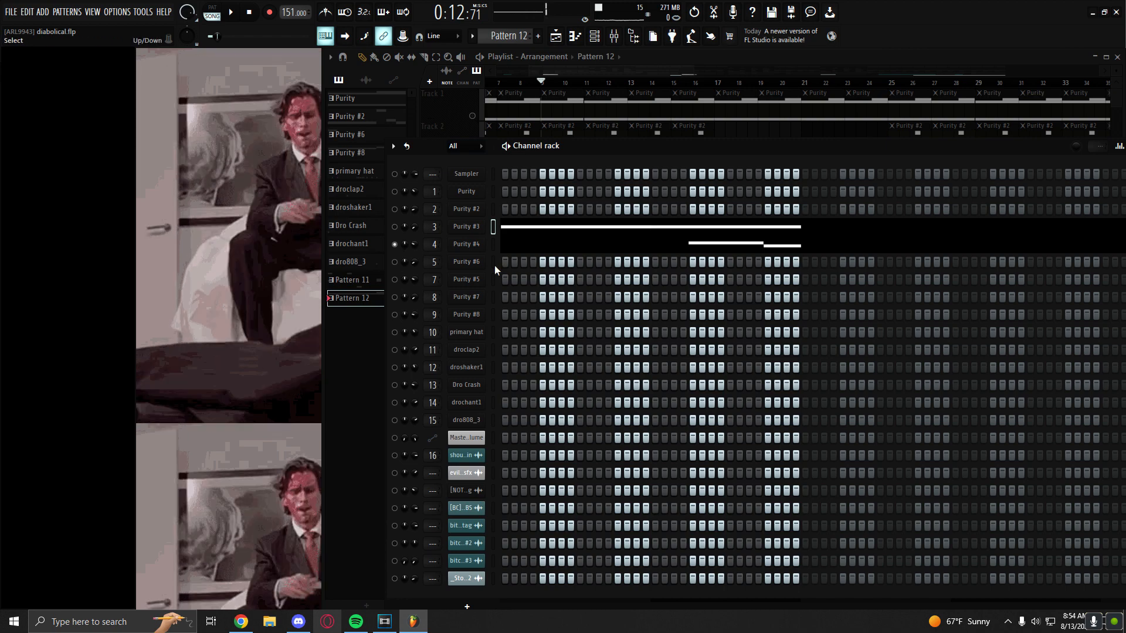
pyautogui.click(466, 244)
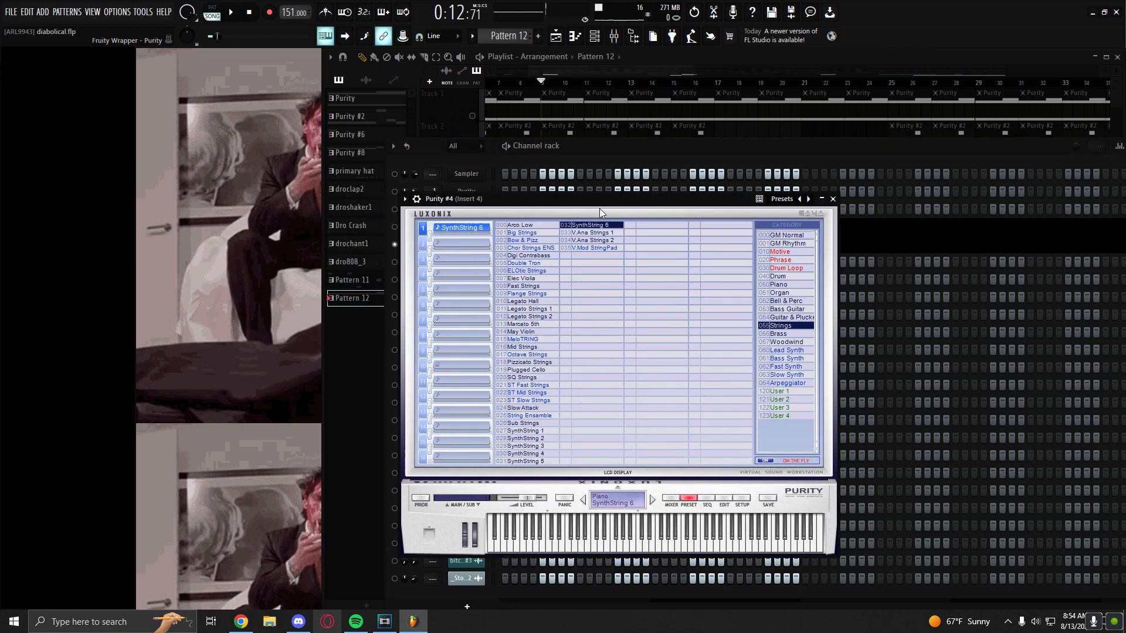
pyautogui.click(832, 199)
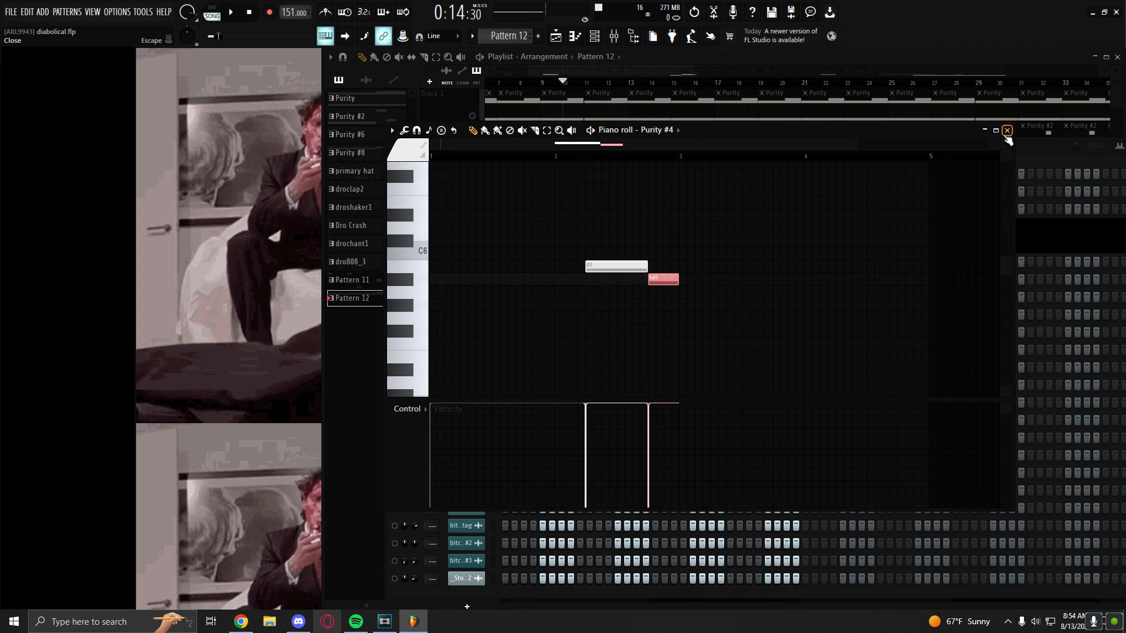
pyautogui.click(1006, 131)
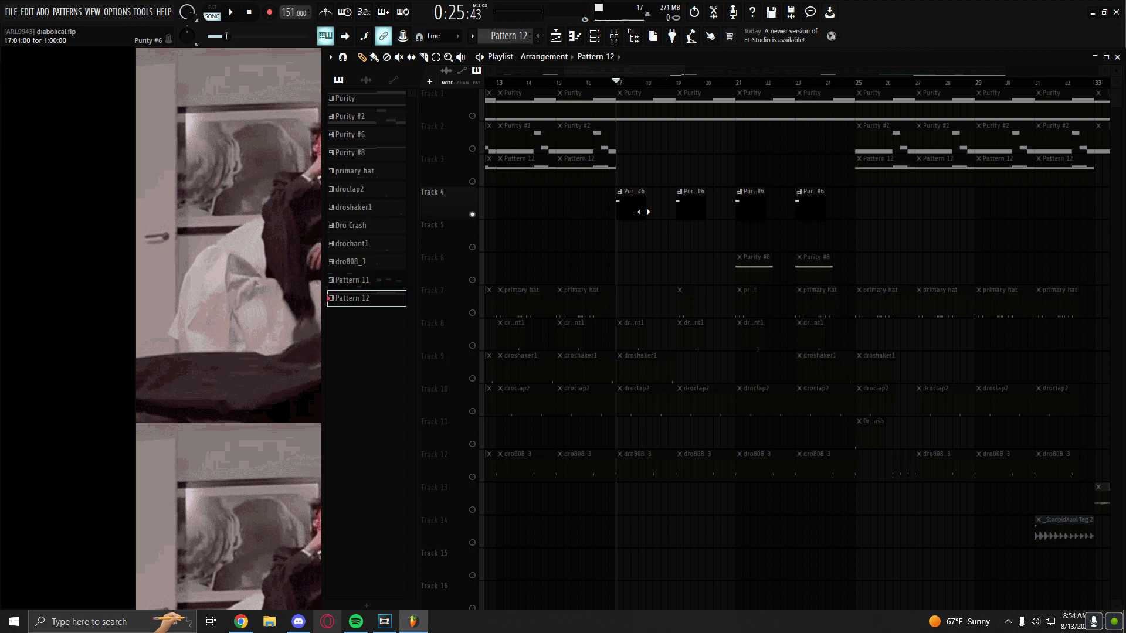
pyautogui.click(351, 134)
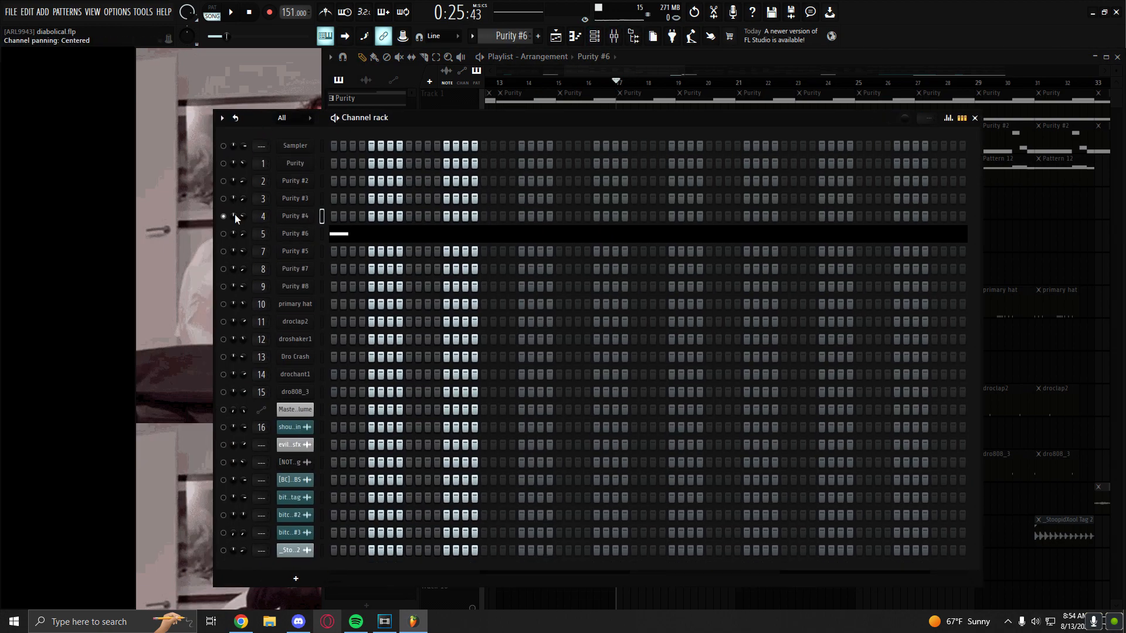
pyautogui.click(295, 234)
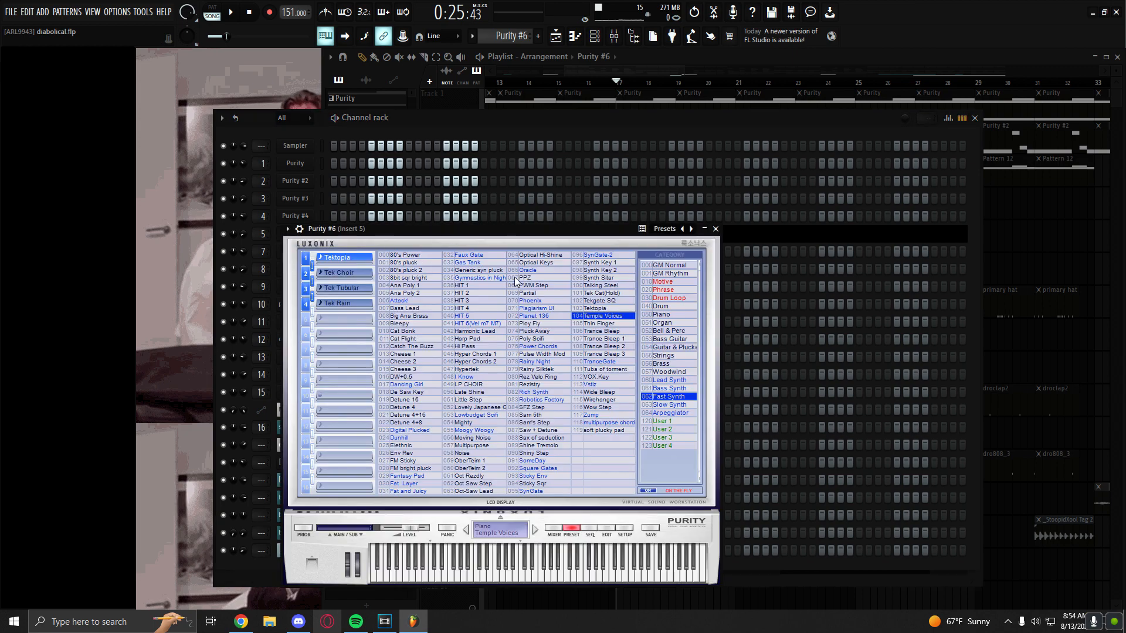
pyautogui.click(714, 228)
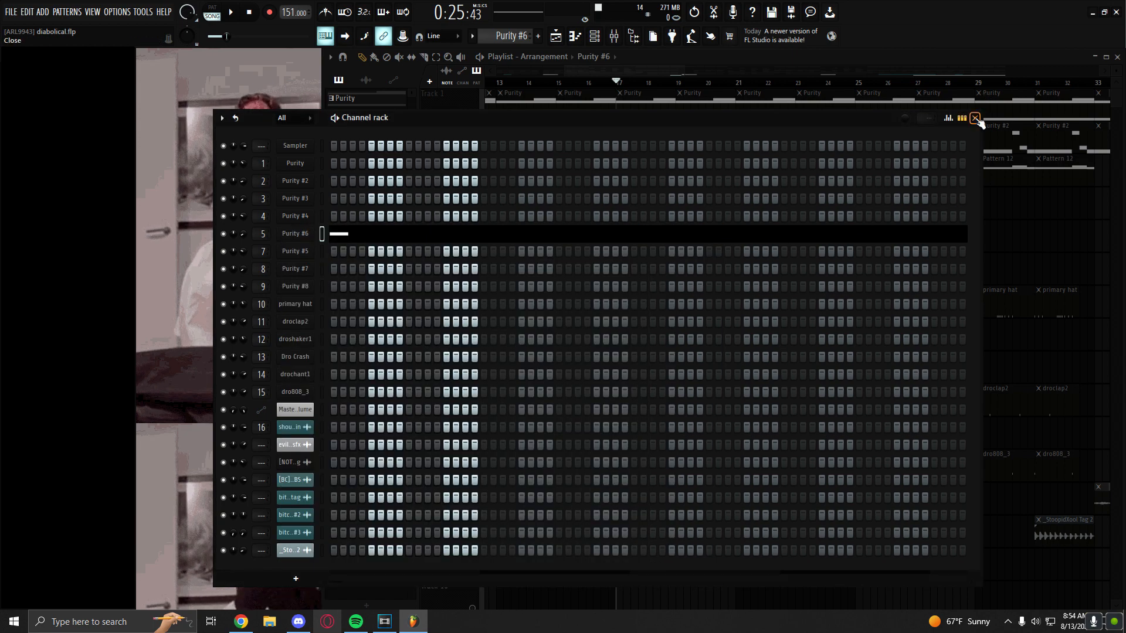
pyautogui.click(975, 118)
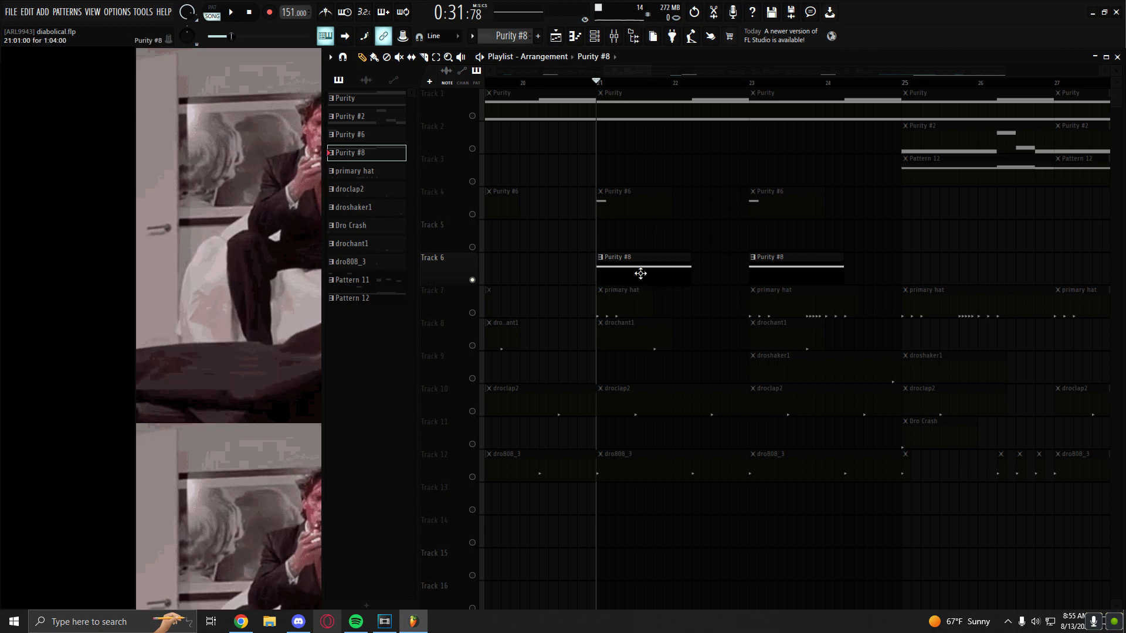
pyautogui.doubleClick(642, 257)
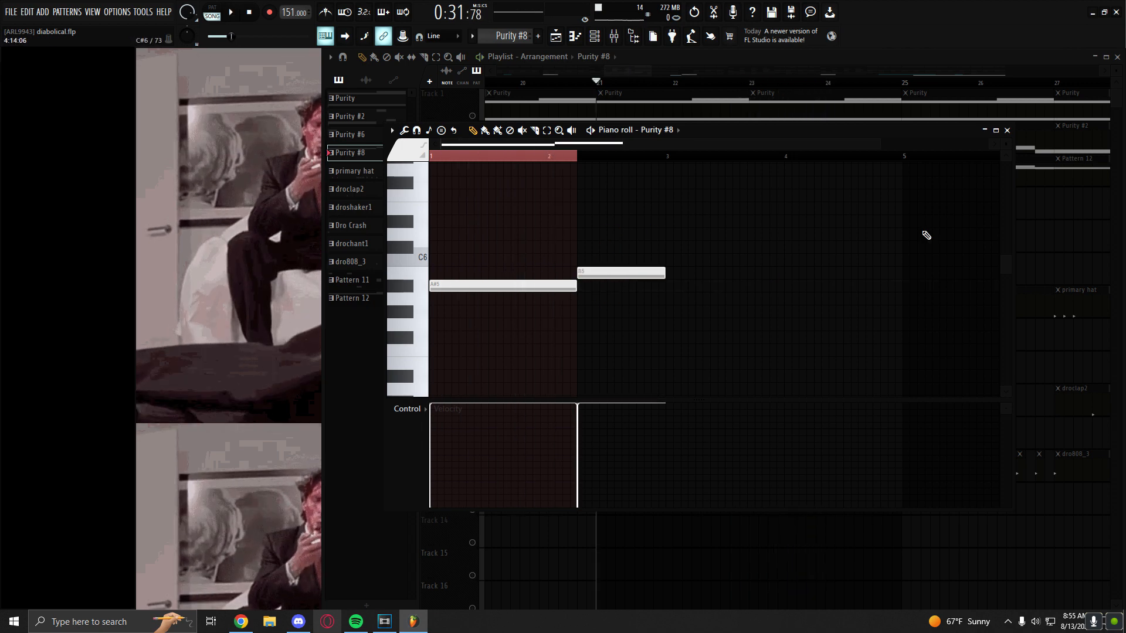
pyautogui.click(1006, 130)
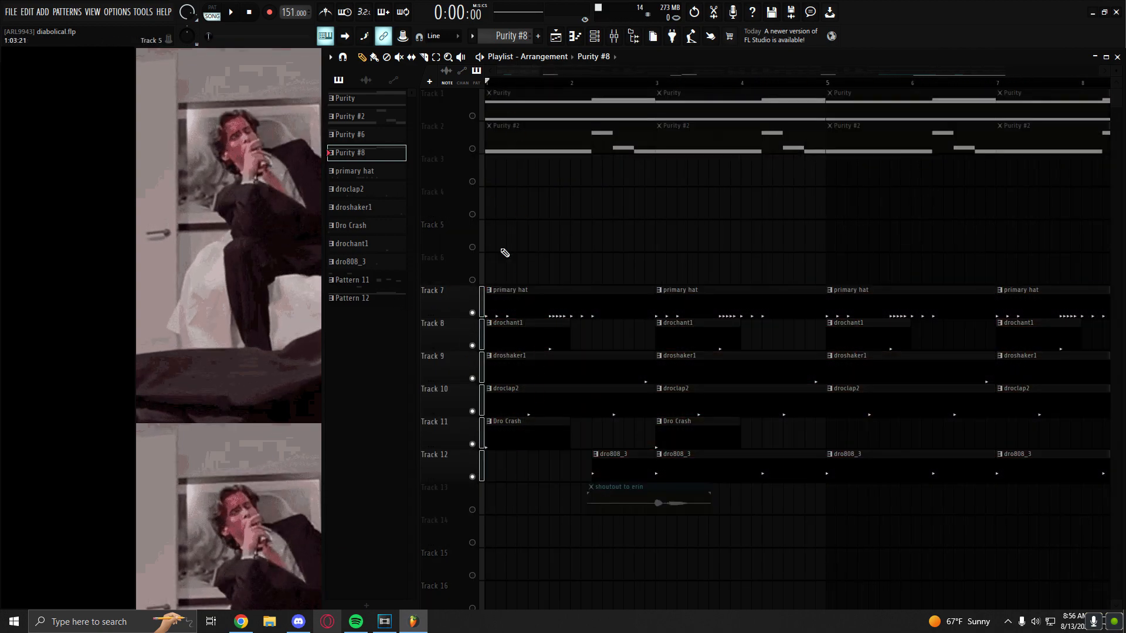
# Step: Open the primary hat hi-hat pattern in the piano roll
pyautogui.click(230, 12)
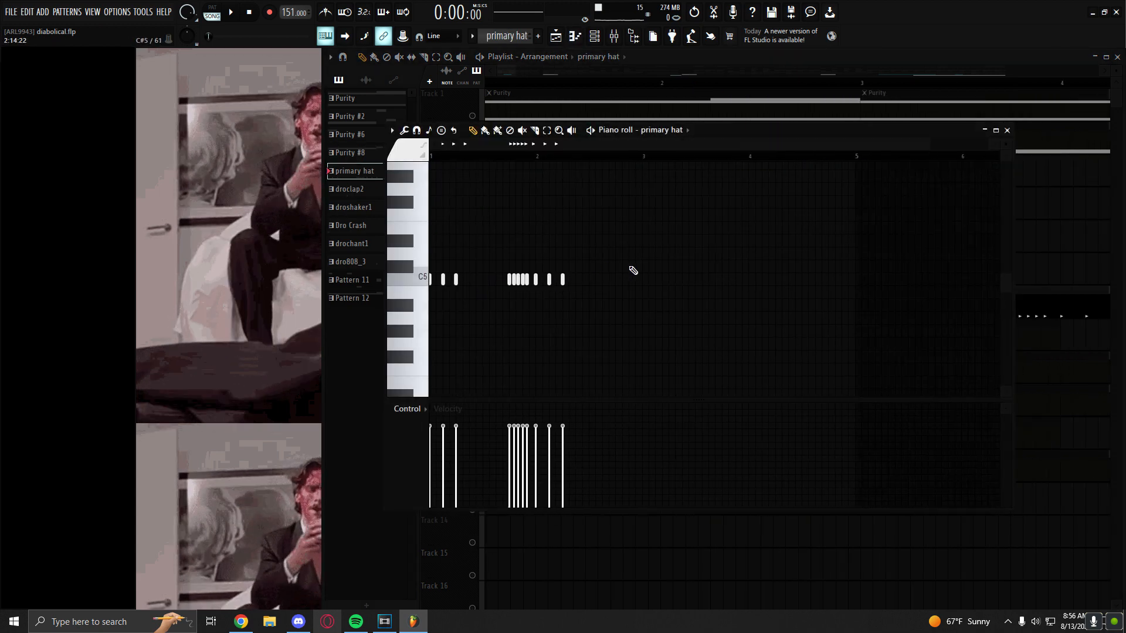
# Step: Play and close the primary hat notes, then view and close the dro808_3 808 notes
pyautogui.click(231, 12)
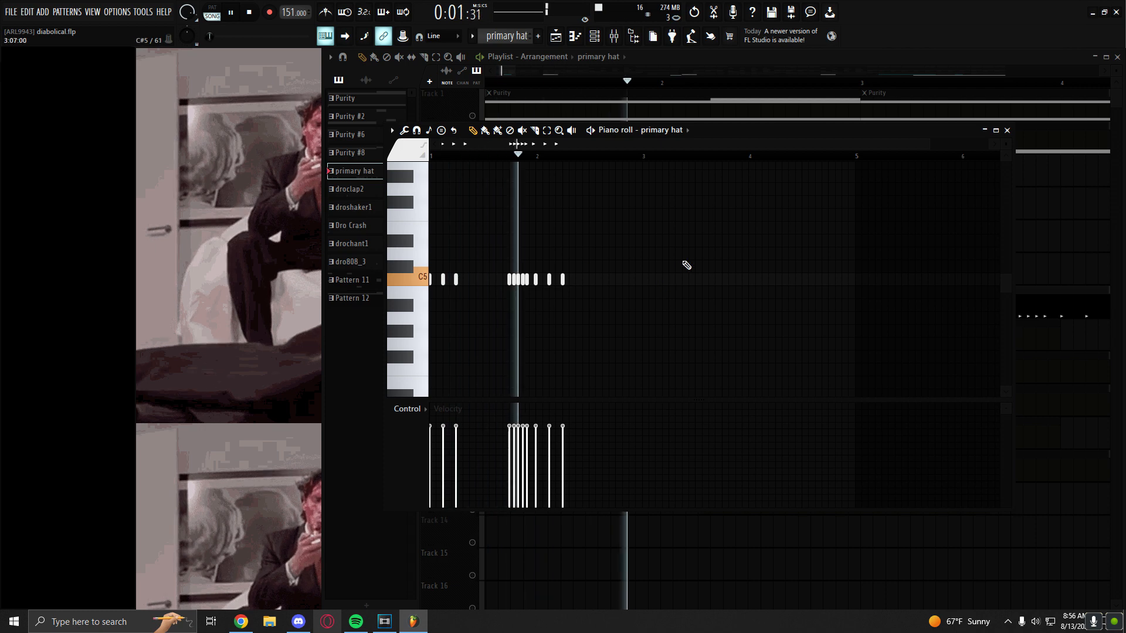
pyautogui.click(1007, 130)
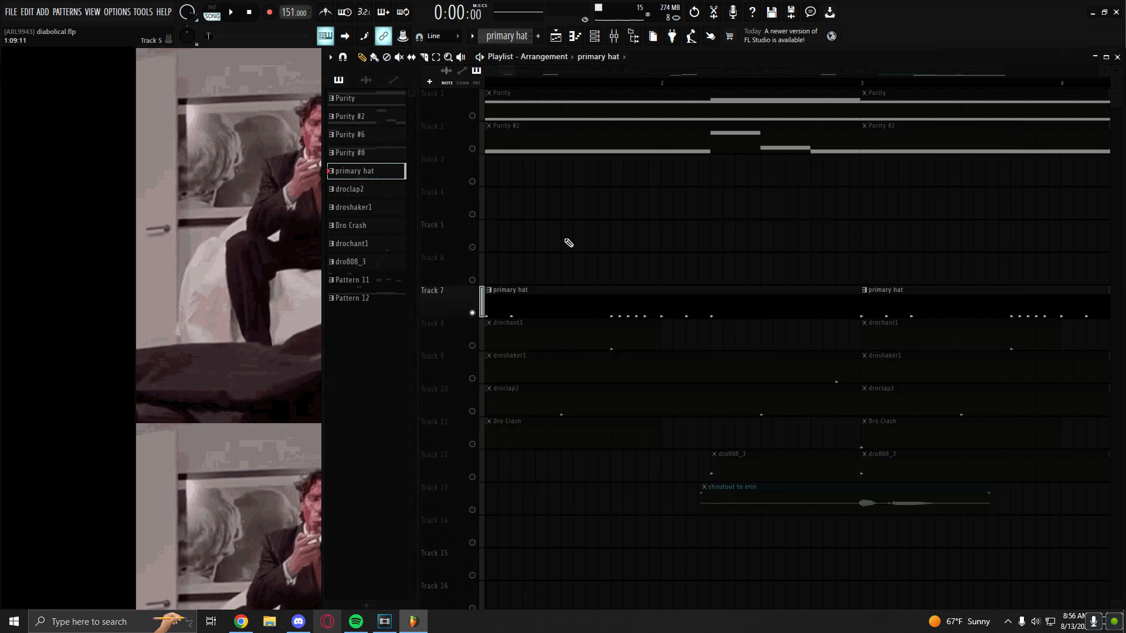
pyautogui.click(229, 13)
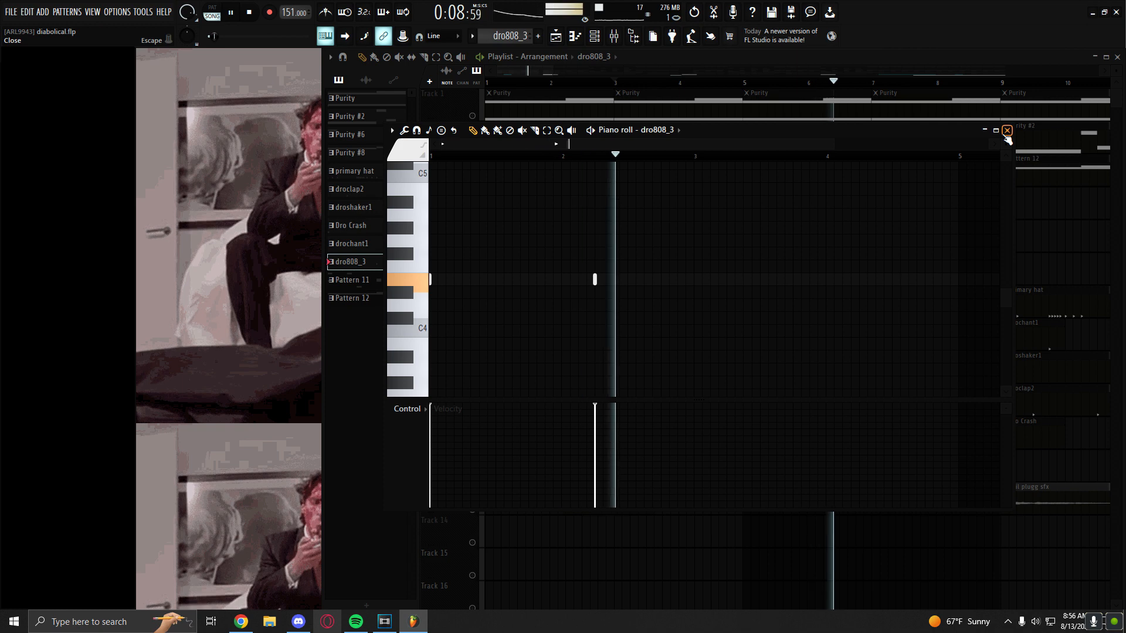
pyautogui.click(1006, 130)
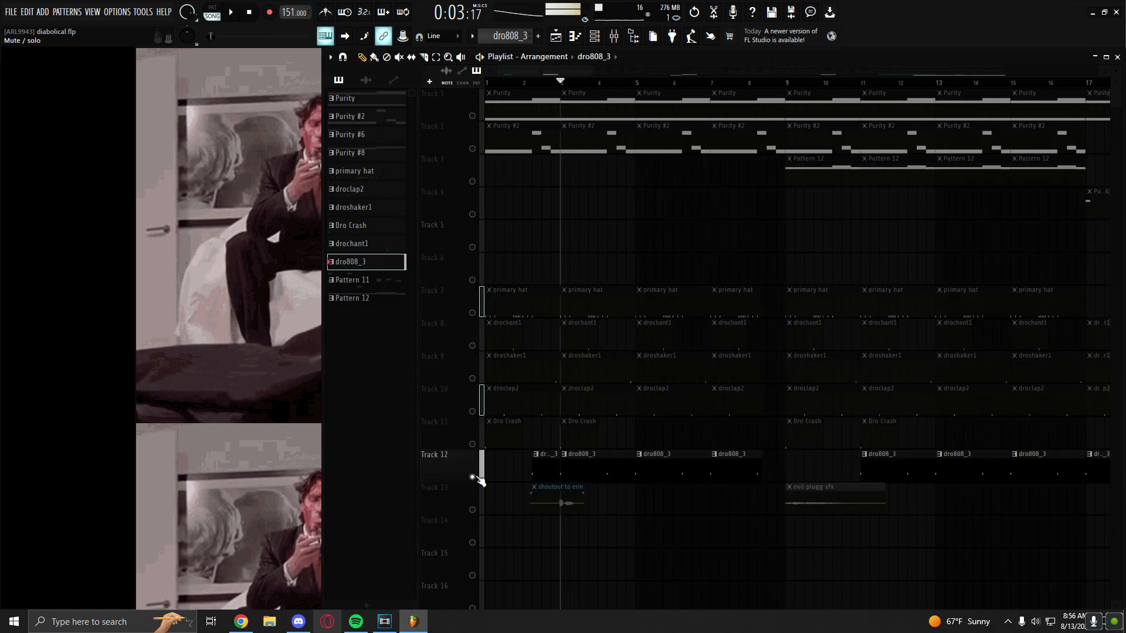